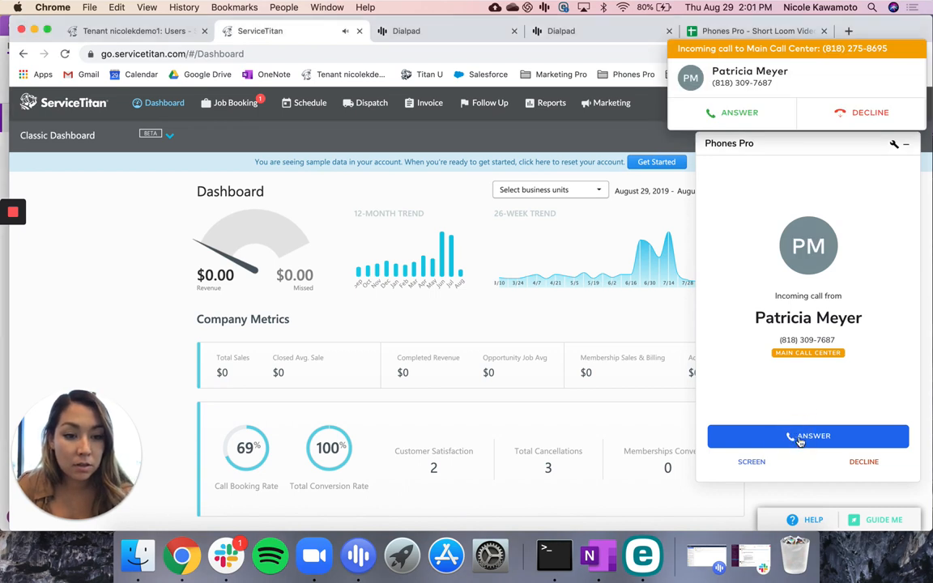
left_click(807, 437)
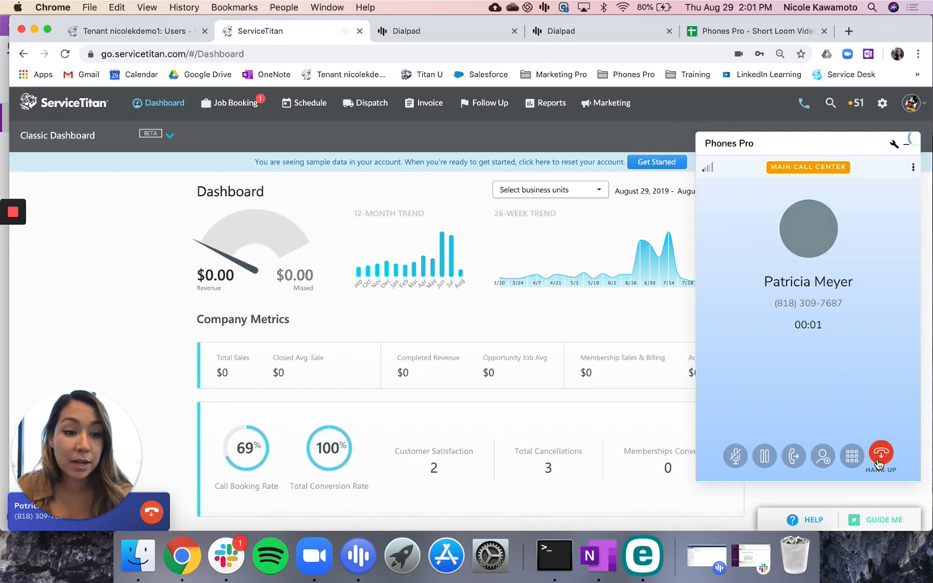
left_click(902, 454)
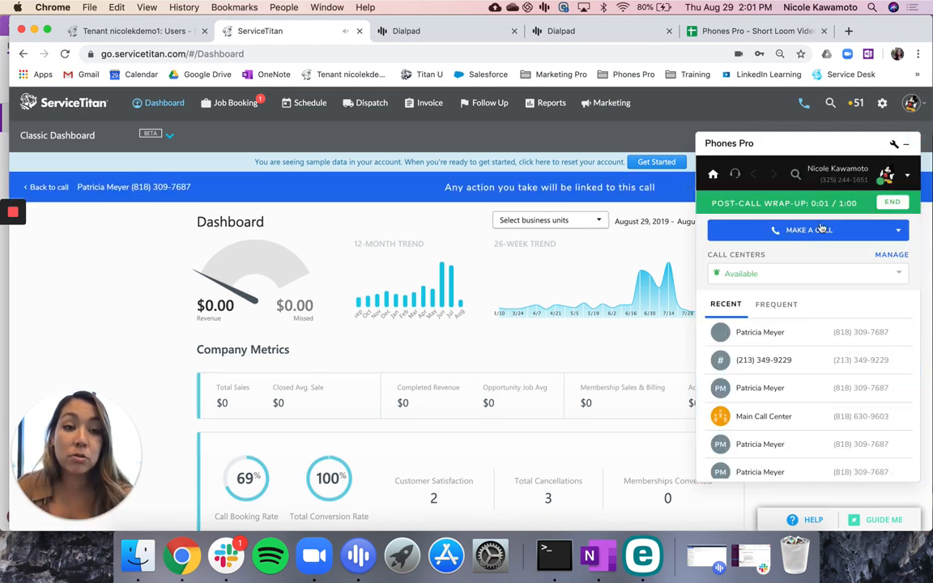
mouse_move(825, 251)
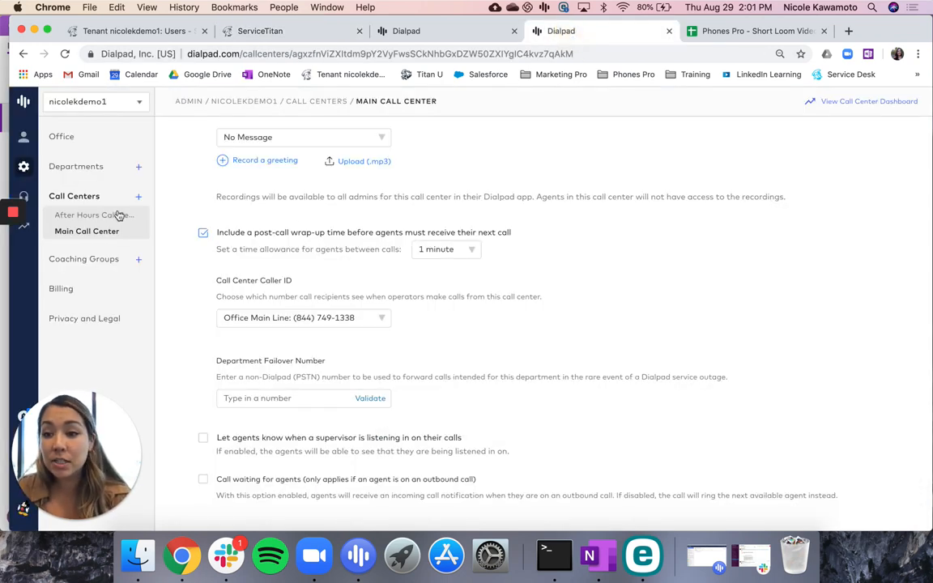
mouse_move(86, 231)
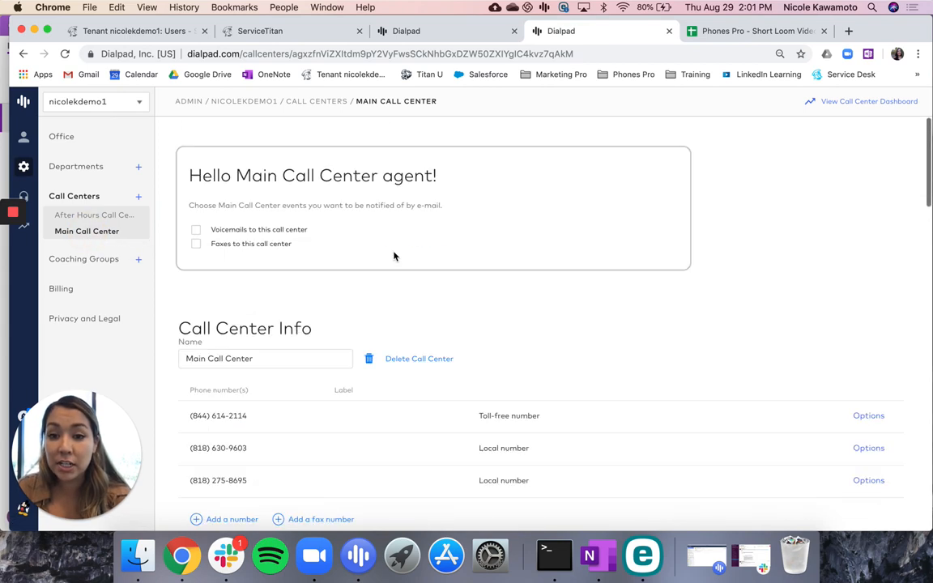
- Scroll the Main Call Center page past agents, Voice Intelligence and LiveCoach to Advanced Settings
scroll("down", 3)
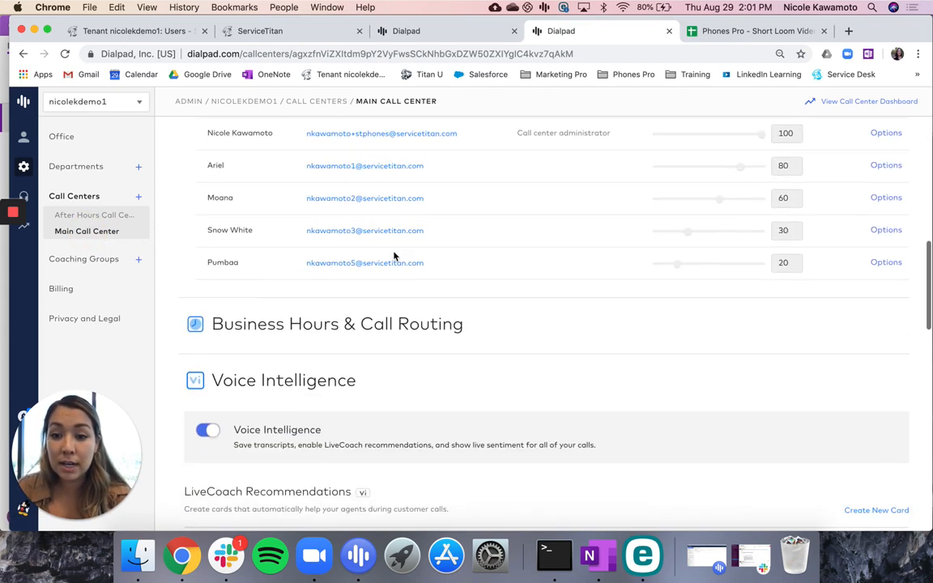
scroll("down", 3)
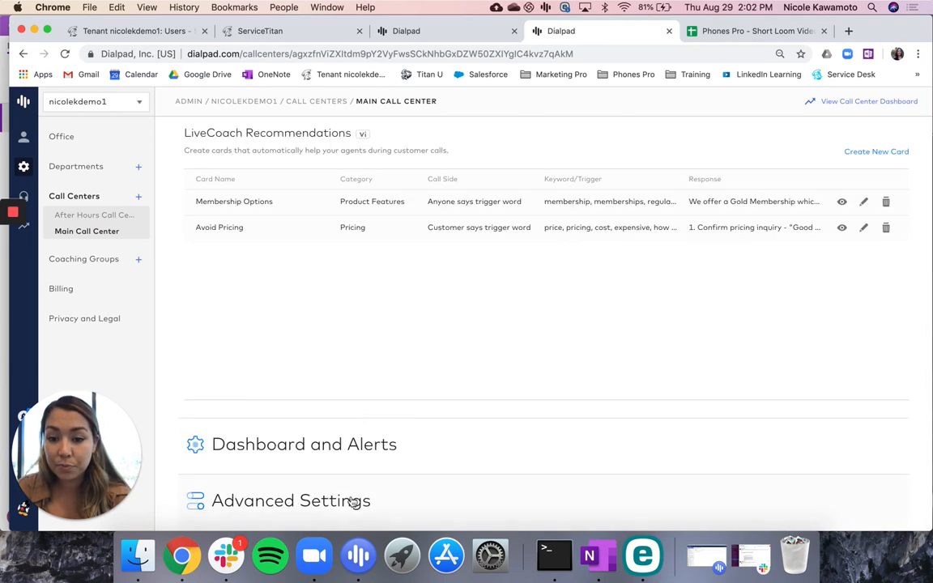
scroll("down", 3)
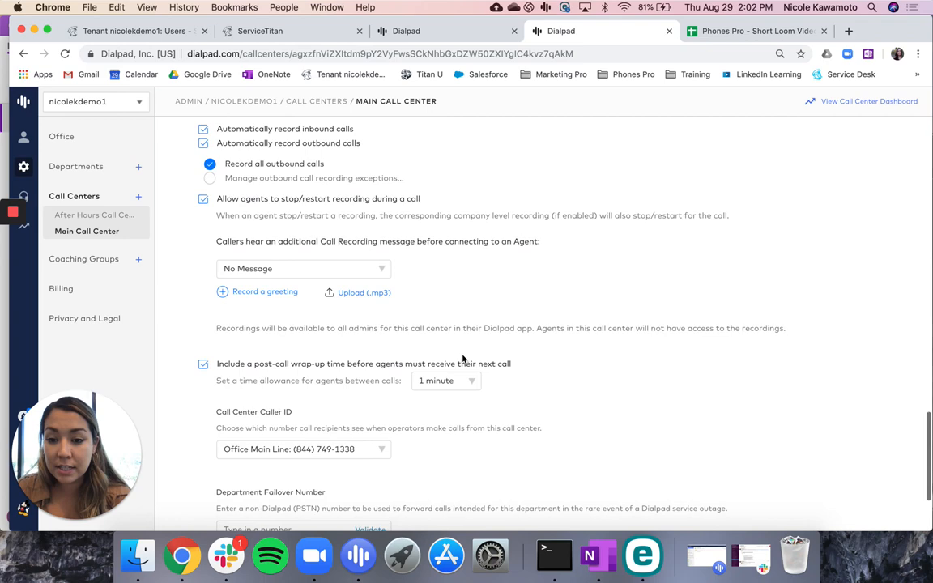
- Expand the '1 minute' wrap-up time dropdown to list options from 10 seconds to 15 minutes
scroll("down", 3)
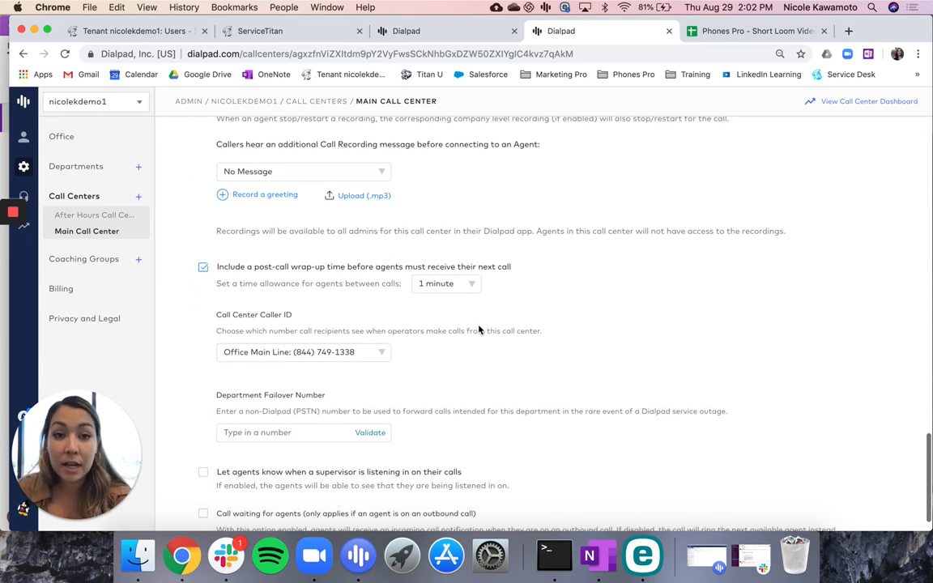
left_click(446, 283)
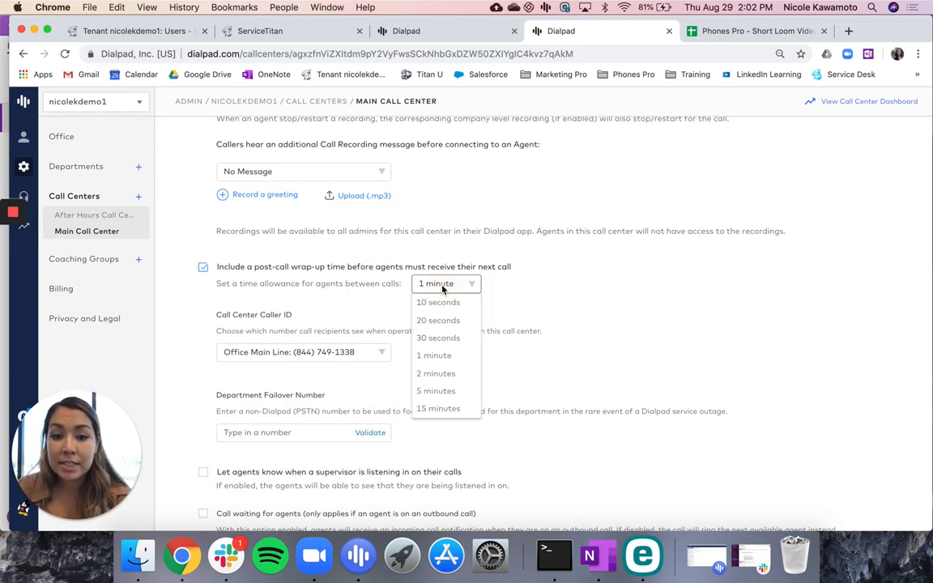
mouse_move(529, 296)
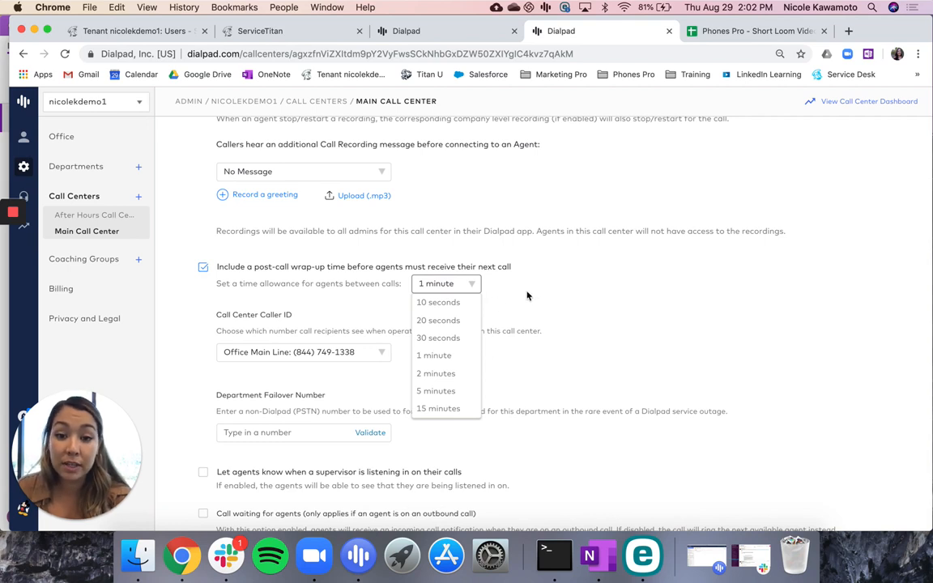